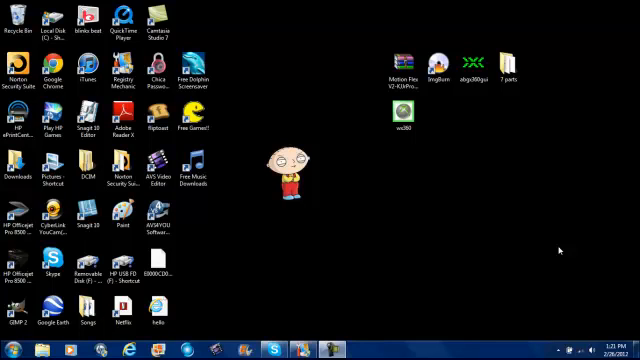
mouse_move(276, 140)
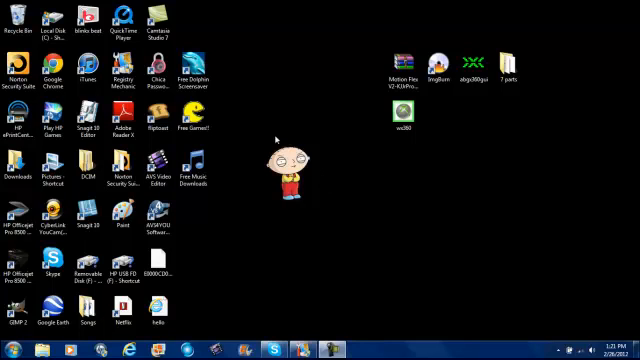
mouse_move(348, 144)
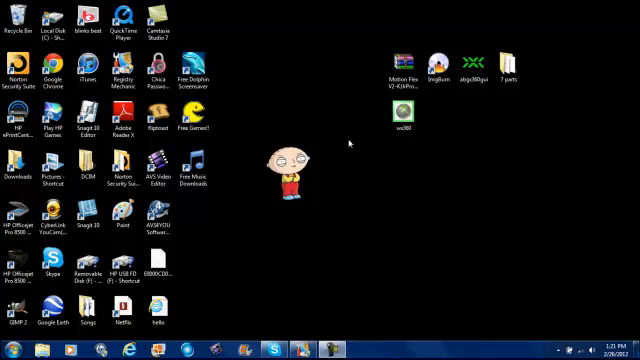
mouse_move(368, 52)
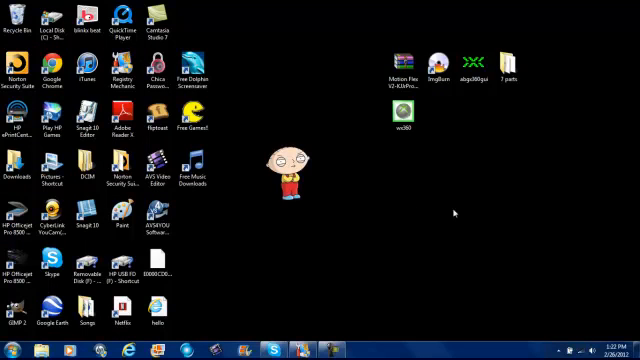
mouse_move(384, 26)
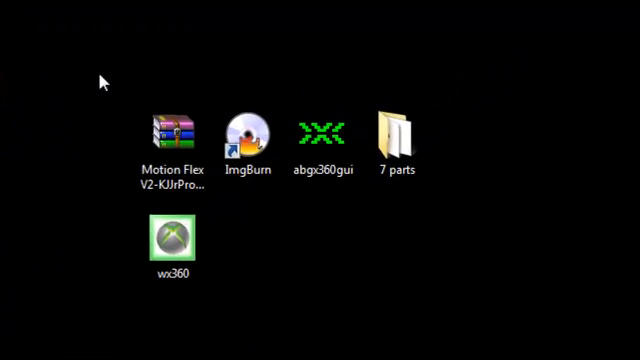
mouse_move(112, 178)
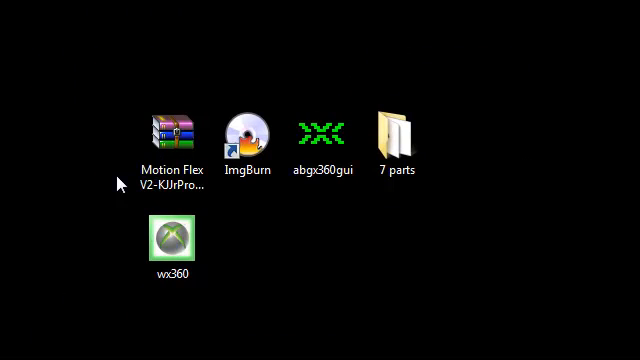
mouse_move(216, 116)
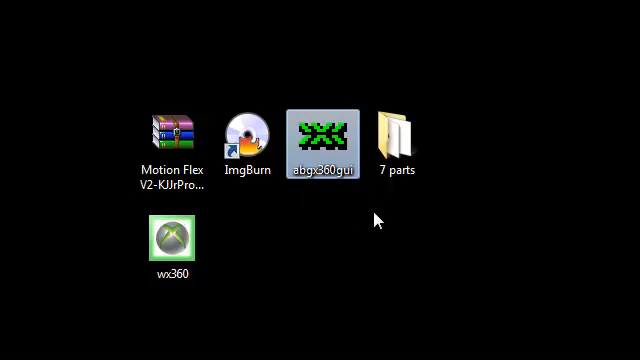
- Extract the first CoD World at War archive part with the Desktop as destination
left_click(392, 130)
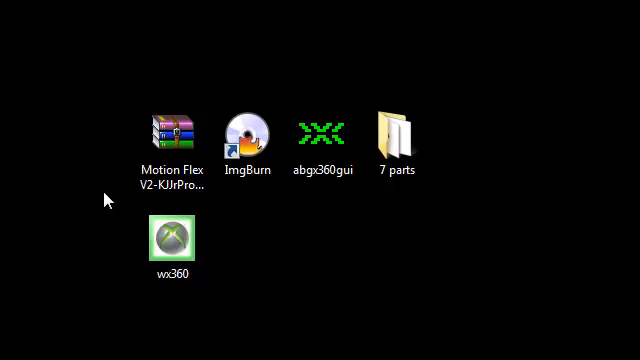
mouse_move(268, 314)
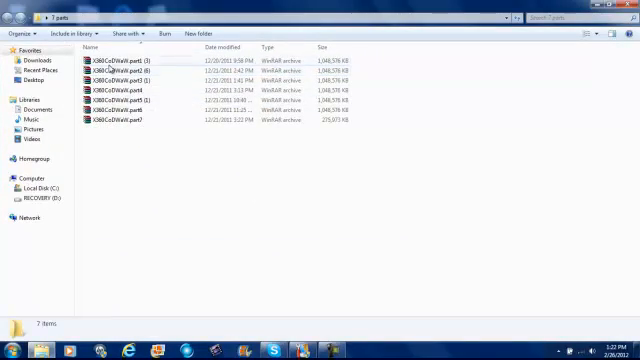
right_click(120, 58)
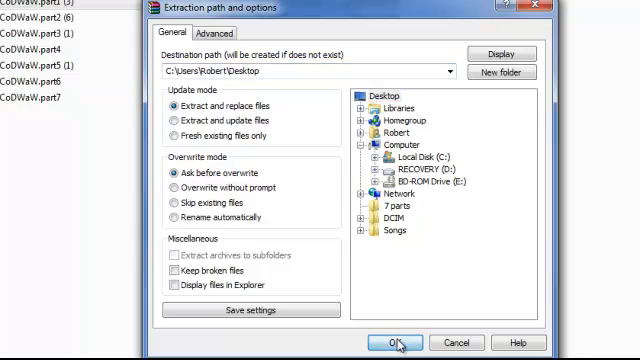
left_click(396, 340)
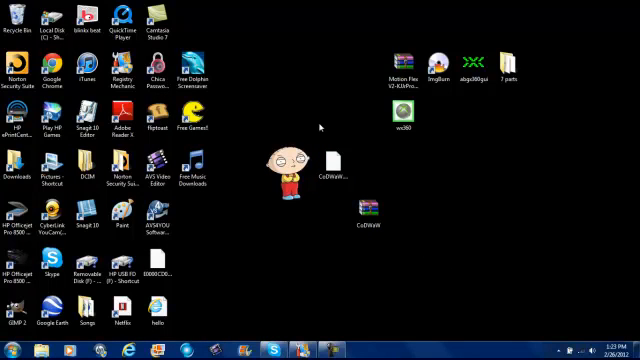
mouse_move(438, 226)
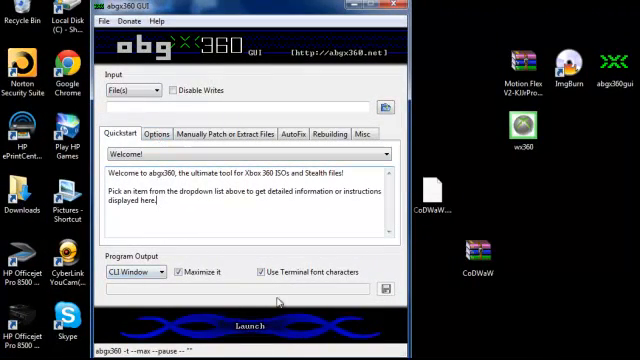
- Review Options and Manually Patch settings, then set AutoFix threshold to Level 3 with a challenge-response option toggled
left_click(156, 132)
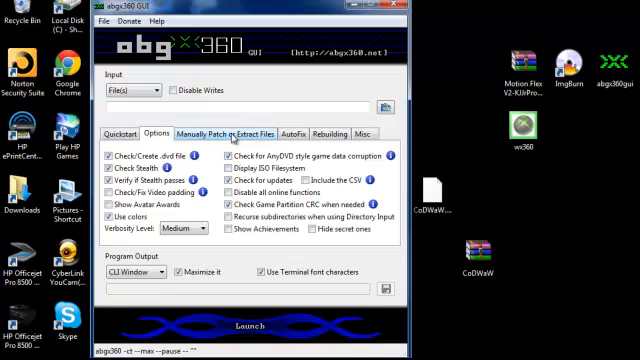
left_click(214, 132)
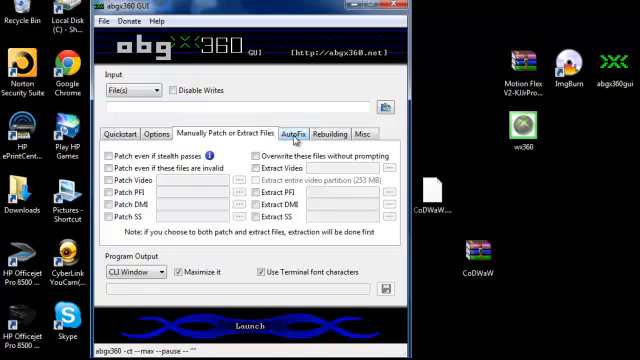
left_click(292, 132)
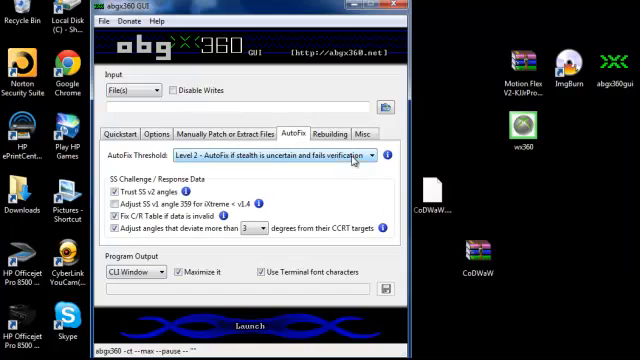
left_click(372, 156)
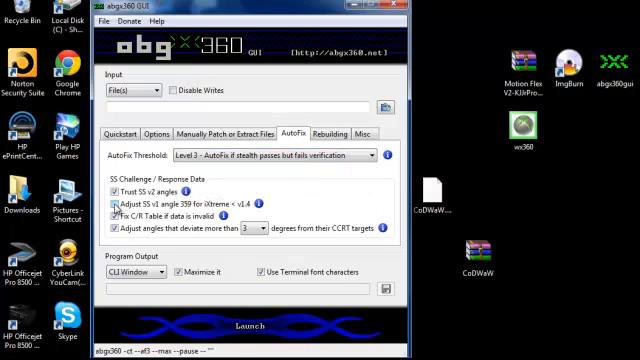
left_click(108, 204)
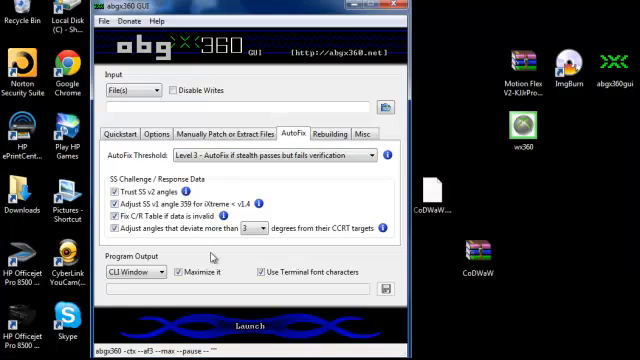
mouse_move(340, 128)
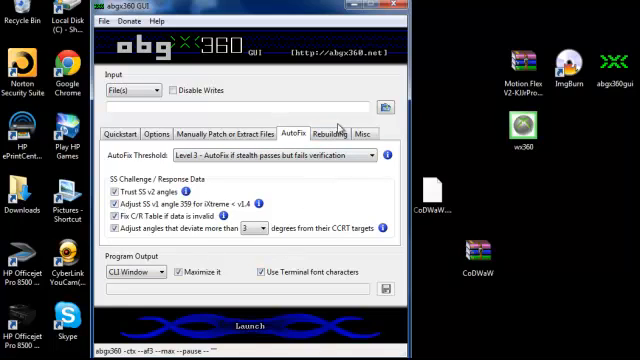
- Review the Rebuilding method settings and move on to the Misc settings
left_click(330, 132)
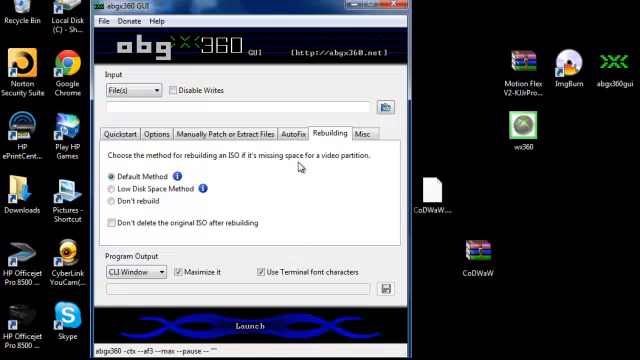
left_click(364, 132)
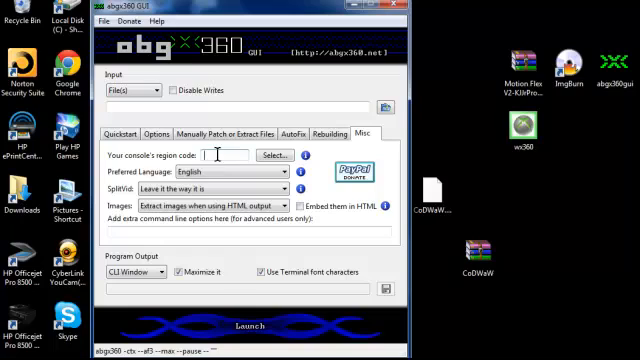
- Enter region code 000000FF, add SplitVid if missing, keep image extraction with HTML output
type("000000")
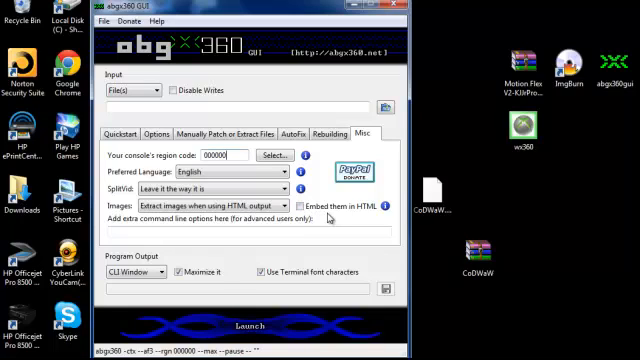
type("ff")
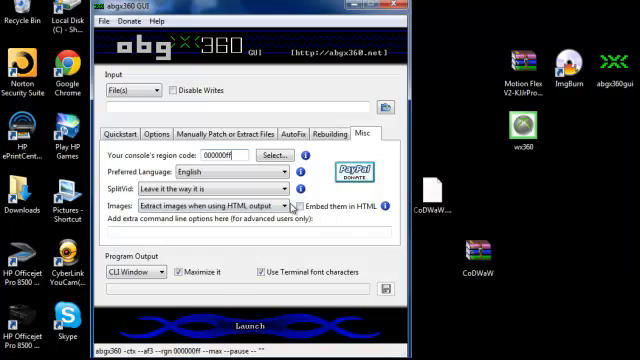
left_click(284, 188)
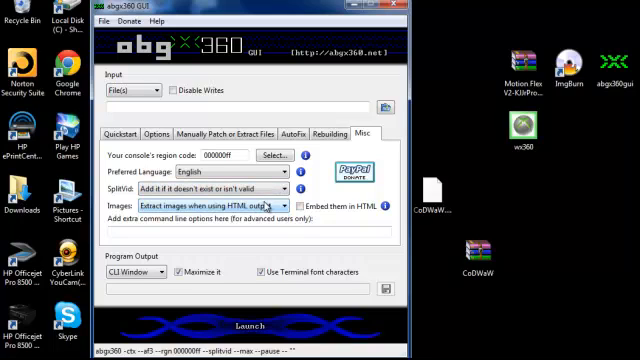
left_click(284, 204)
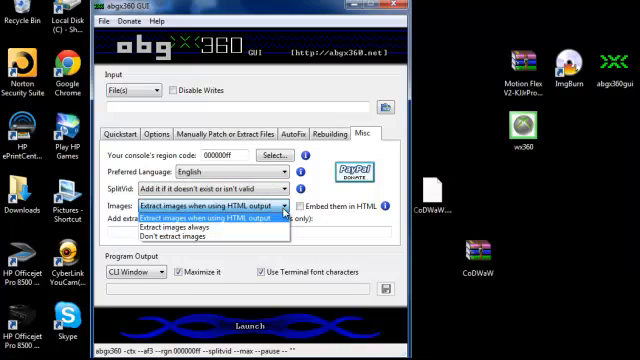
left_click(210, 206)
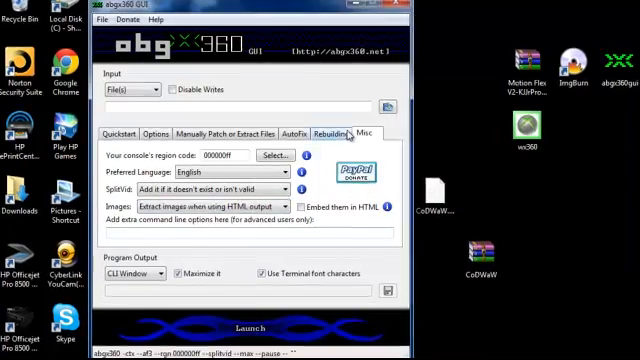
- Choose the CoDWaW image from the Desktop as the file for abgx360 to check
left_click(388, 104)
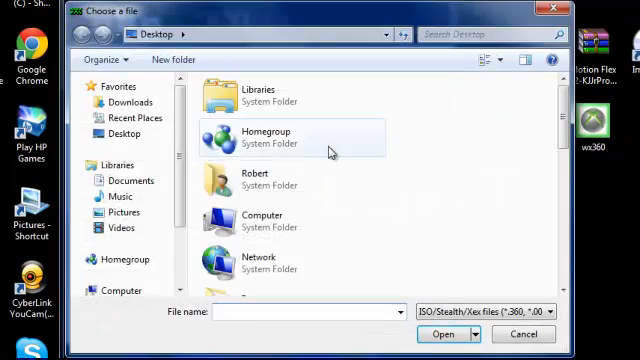
scroll("down", 3)
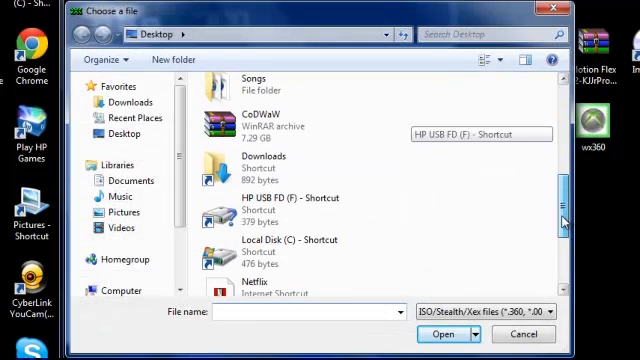
scroll("up", 3)
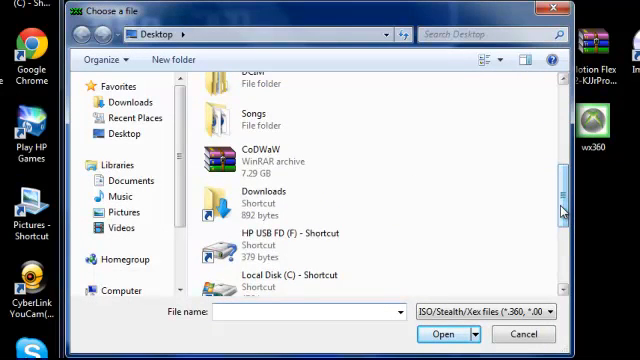
left_click(440, 334)
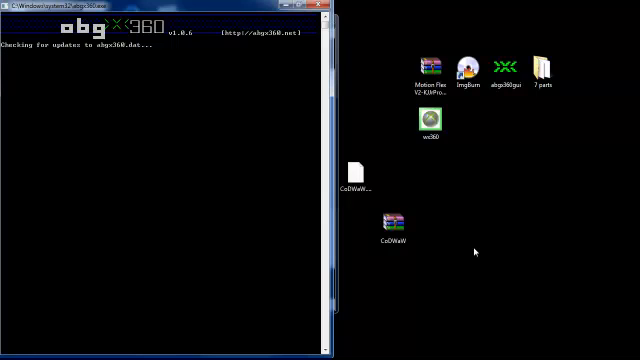
mouse_move(256, 168)
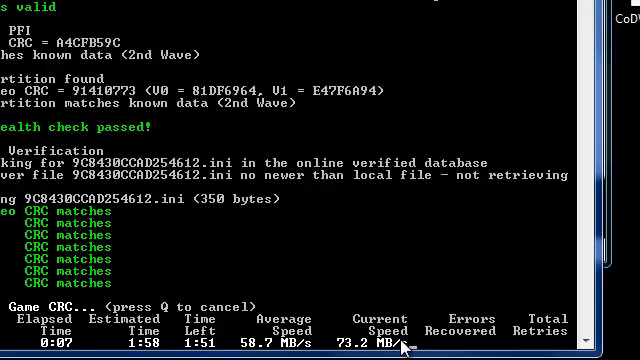
mouse_move(100, 316)
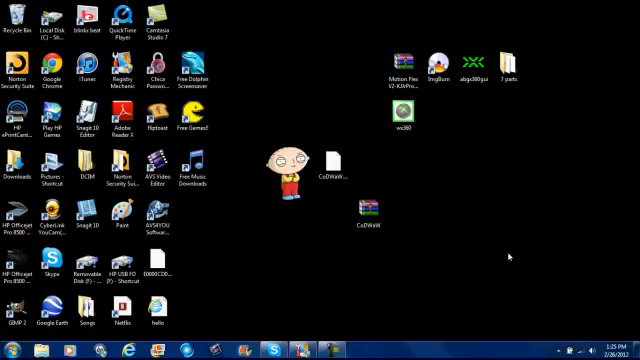
- Launch wx360 from the desktop and allow the unverified program to run
left_click(400, 120)
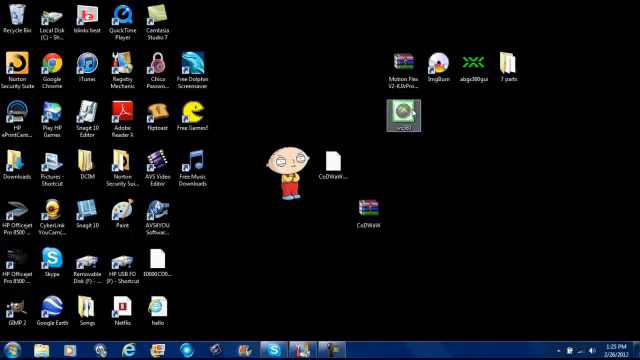
double_click(400, 112)
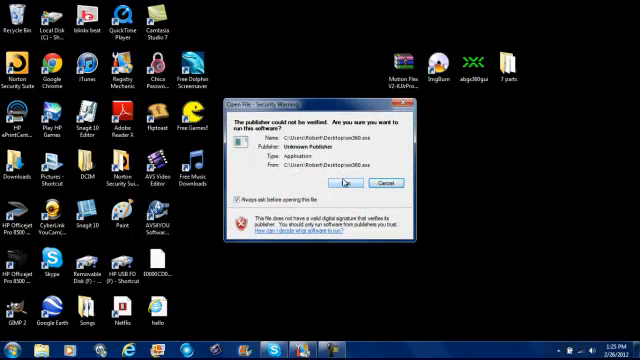
left_click(344, 182)
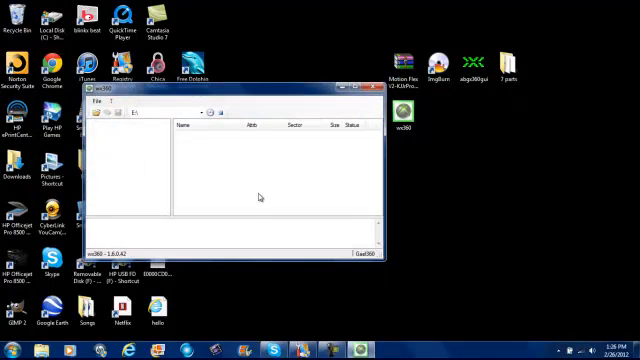
- Load the CoDWaW image from the Desktop via Open ISO and browse its file list
left_click(96, 100)
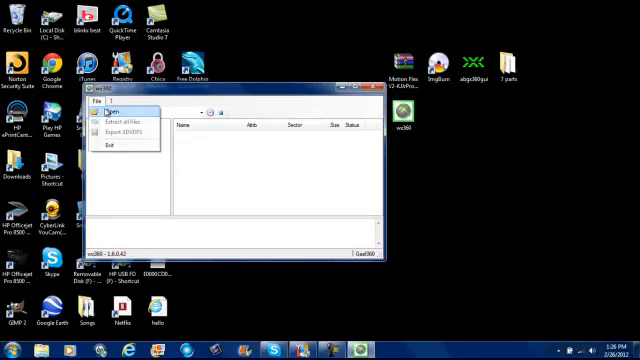
left_click(112, 112)
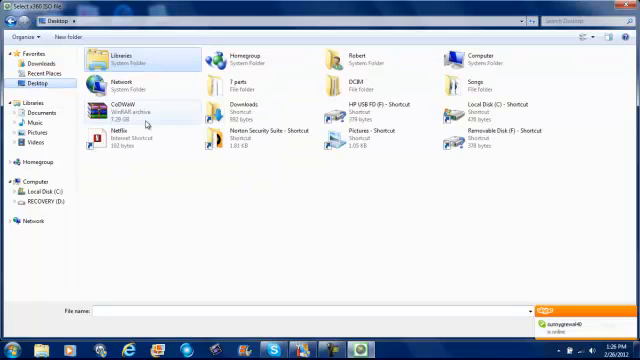
left_click(136, 114)
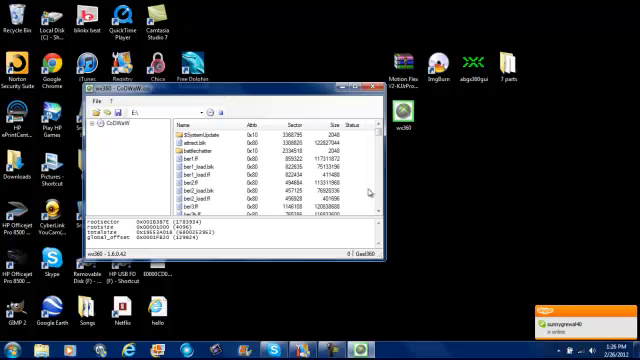
scroll("down", 3)
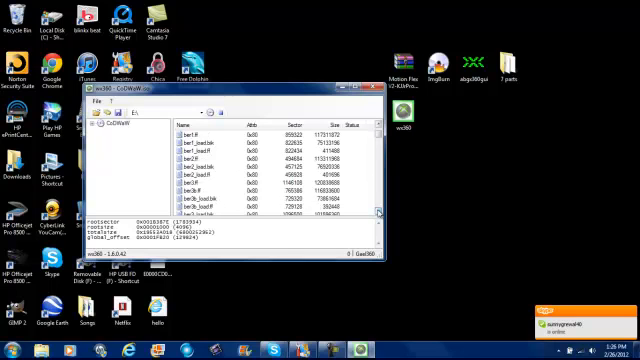
scroll("down", 3)
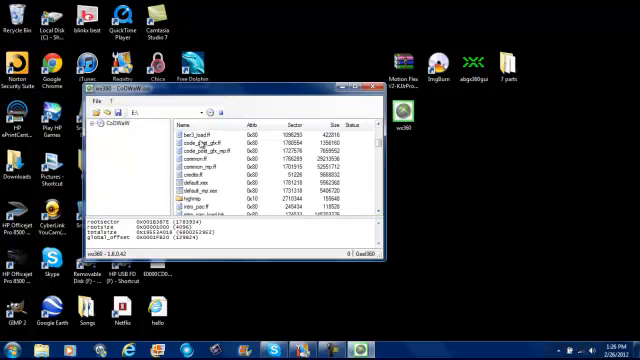
- Extract code_post_gfx.ff into the Documents mod folder, replacing the existing copy
right_click(190, 142)
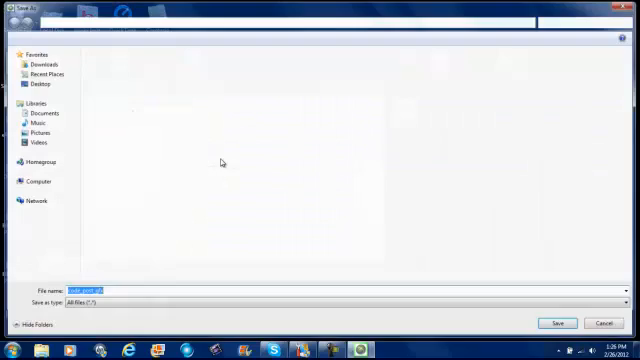
left_click(44, 84)
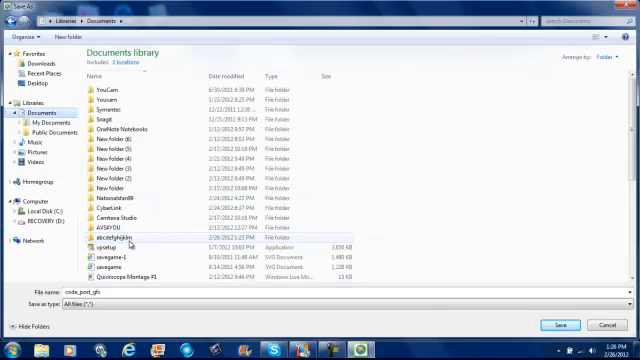
double_click(112, 238)
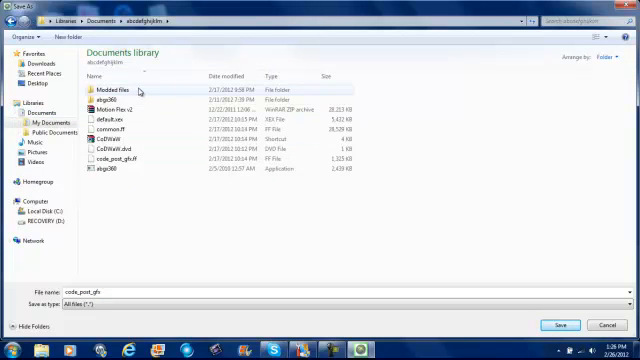
left_click(560, 324)
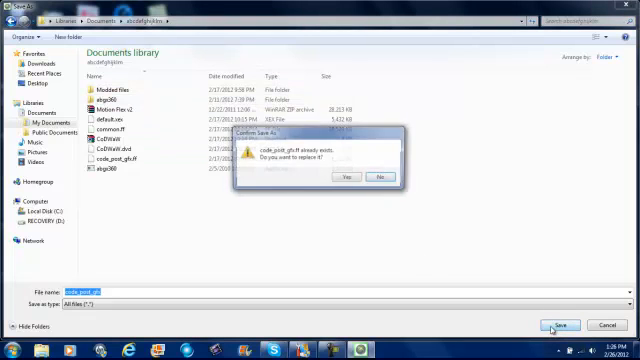
left_click(344, 176)
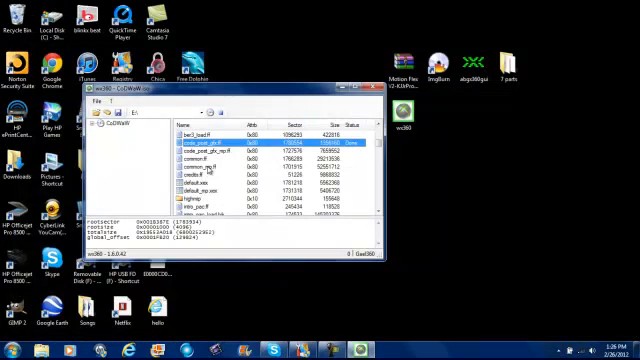
- Extract common.ff and default.xex to the same folder, replacing existing copies
right_click(210, 158)
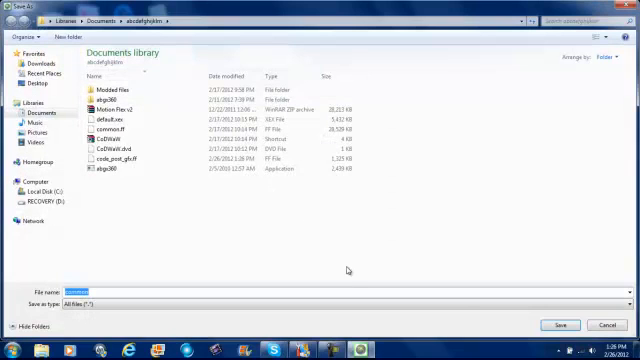
left_click(560, 324)
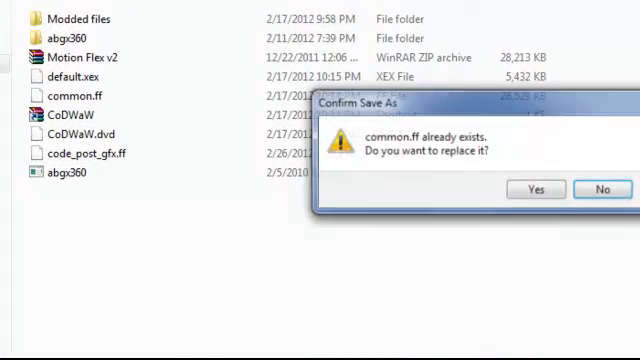
left_click(536, 188)
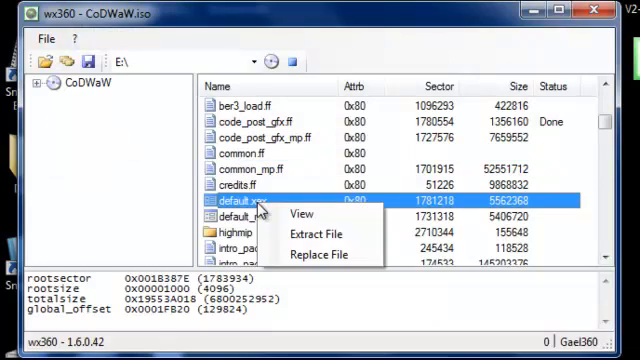
mouse_move(316, 234)
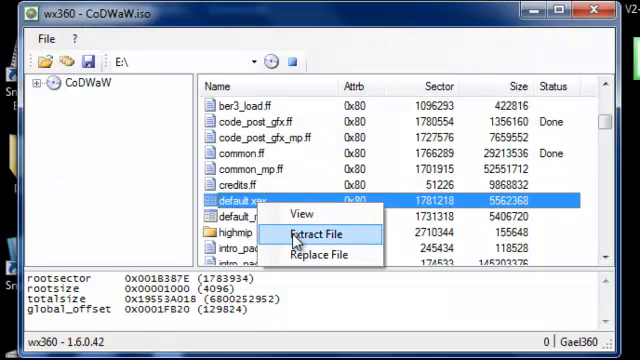
left_click(320, 232)
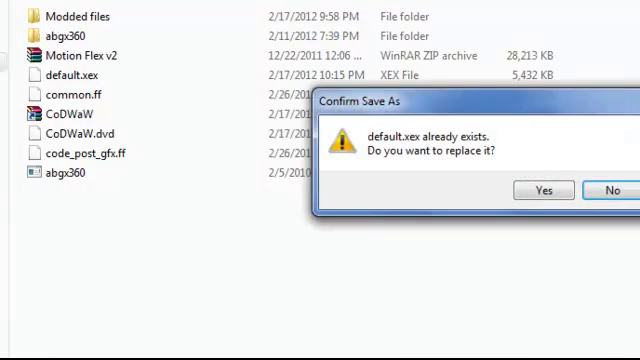
left_click(544, 190)
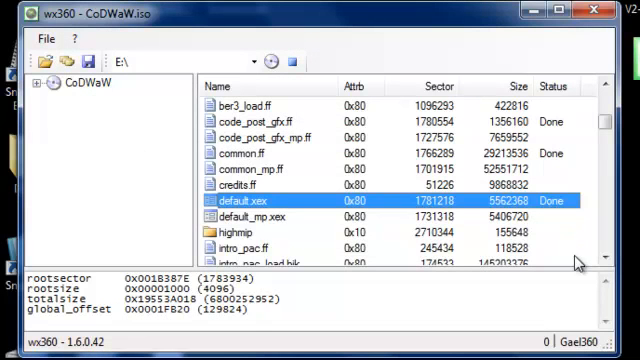
mouse_move(284, 124)
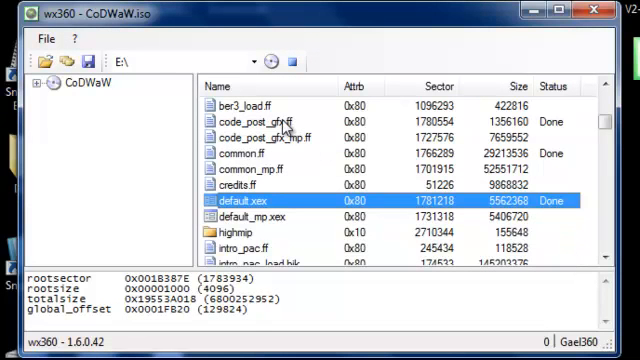
- Replace code_post_gfx.ff in the ISO with the version from the Modded files folder
right_click(270, 122)
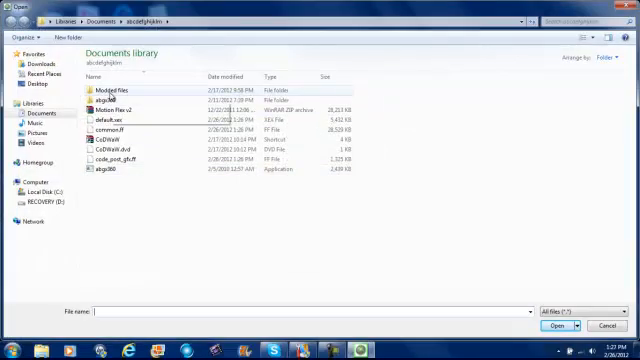
double_click(120, 90)
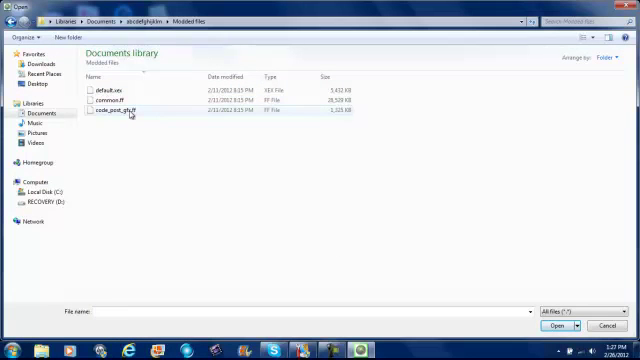
left_click(122, 112)
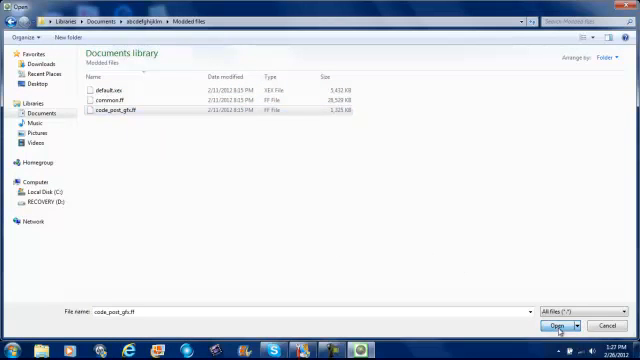
left_click(548, 324)
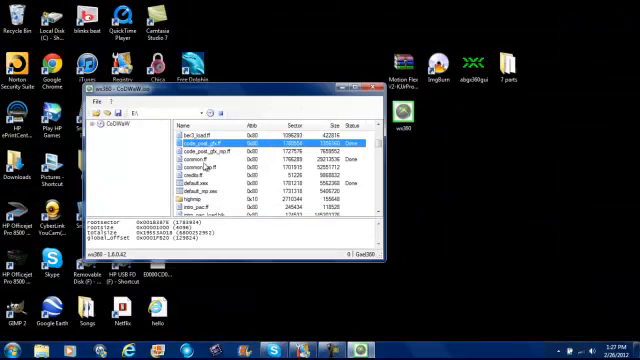
- Replace common.ff and default.xex in the ISO with their modded versions
right_click(210, 156)
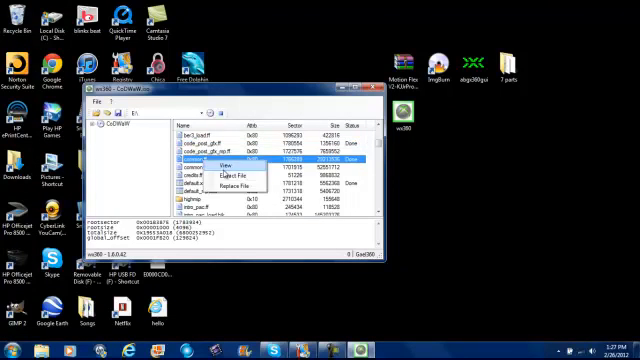
left_click(230, 180)
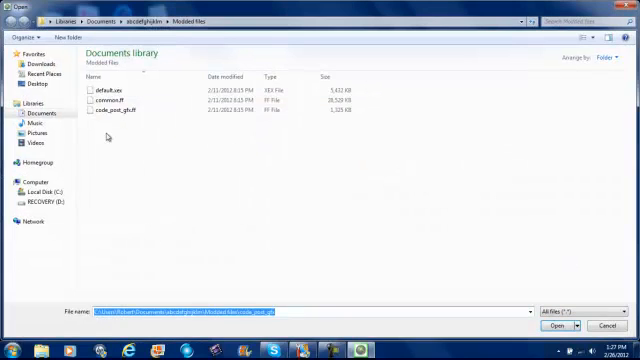
left_click(112, 100)
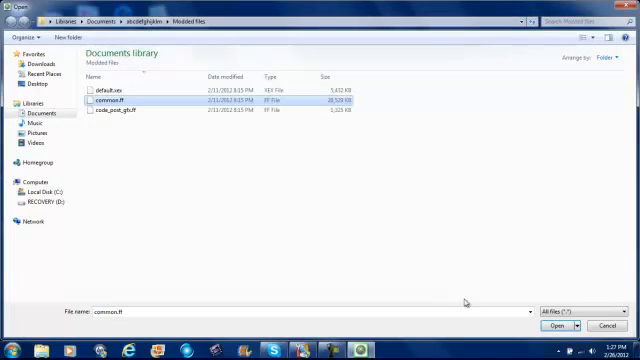
left_click(542, 326)
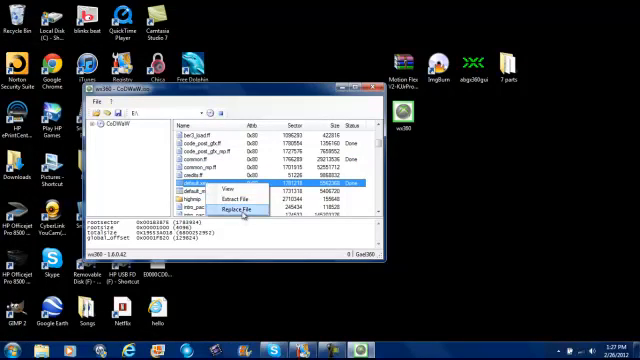
left_click(226, 210)
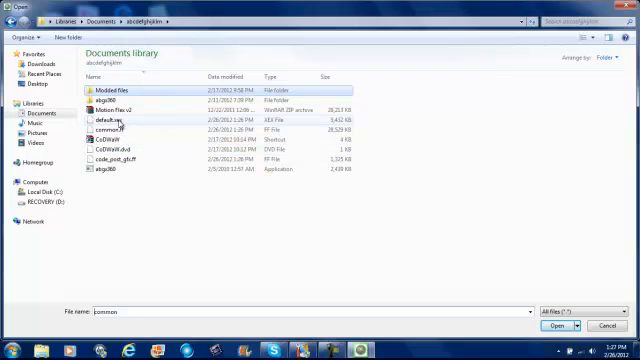
left_click(118, 124)
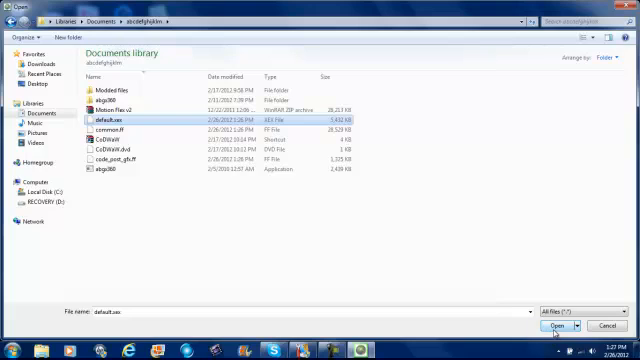
left_click(558, 326)
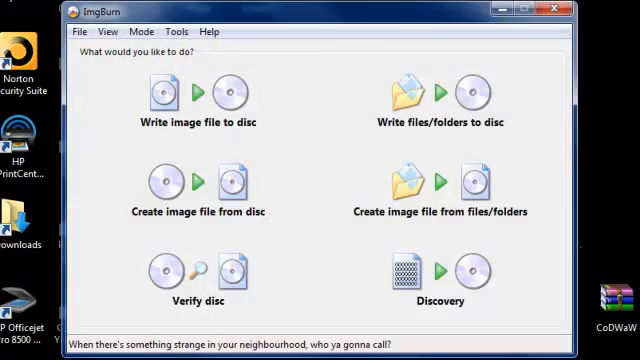
- In ImgBurn's Write settings, set a user-specified layer break of 1913760 sectors and save
left_click(160, 46)
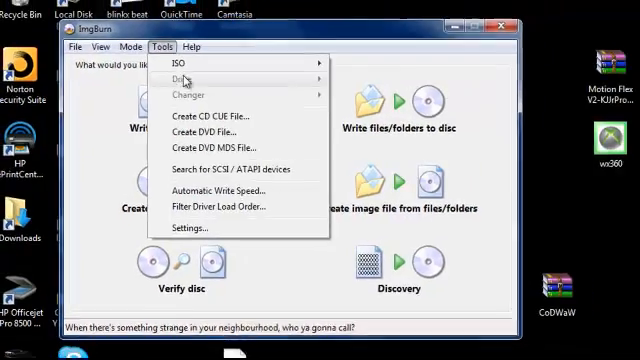
left_click(188, 228)
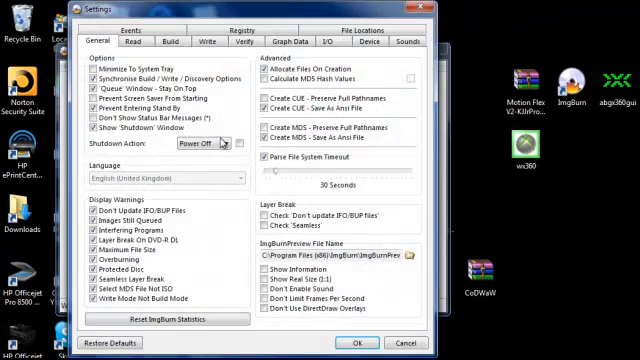
left_click(208, 40)
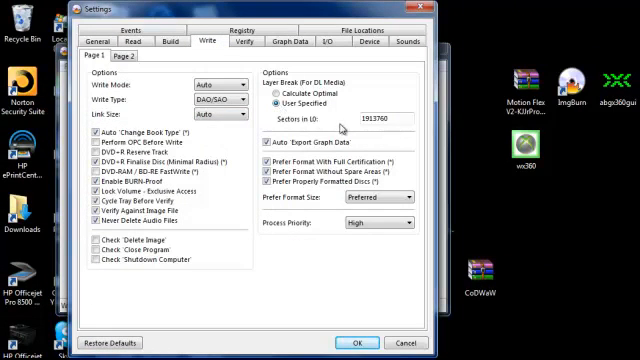
triple_click(384, 118)
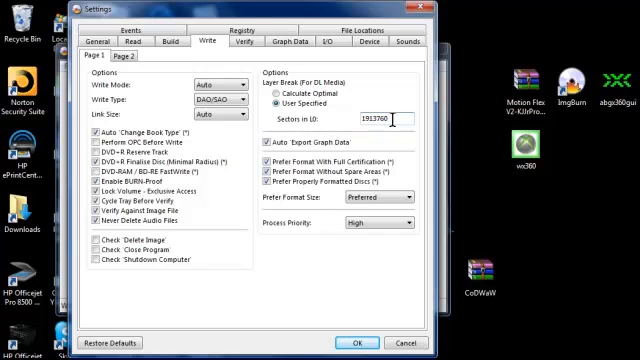
mouse_move(140, 72)
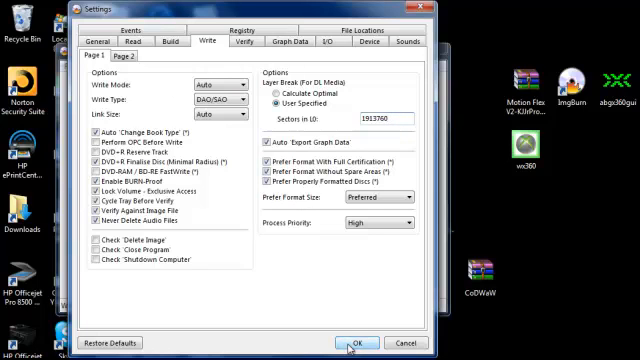
left_click(356, 340)
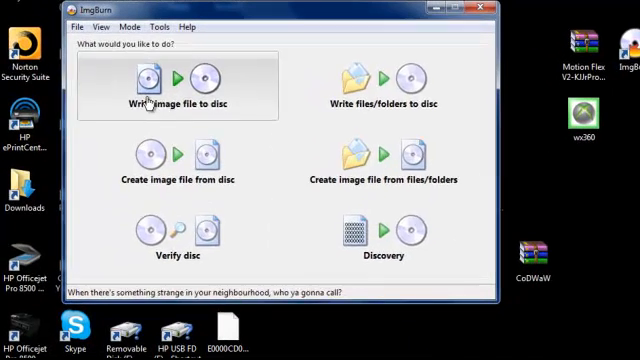
- Choose Write image file to disc and load CoDWaW.dvd as source, accepting the DVD-file warning
left_click(176, 84)
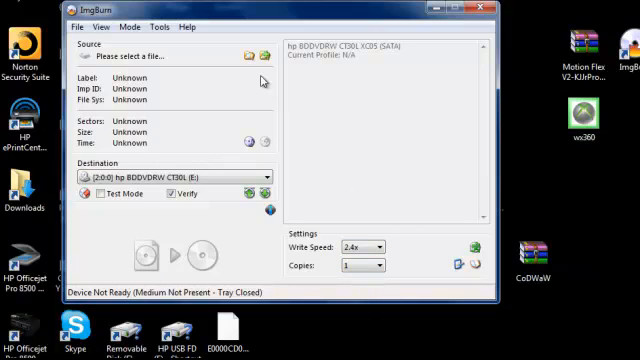
mouse_move(244, 96)
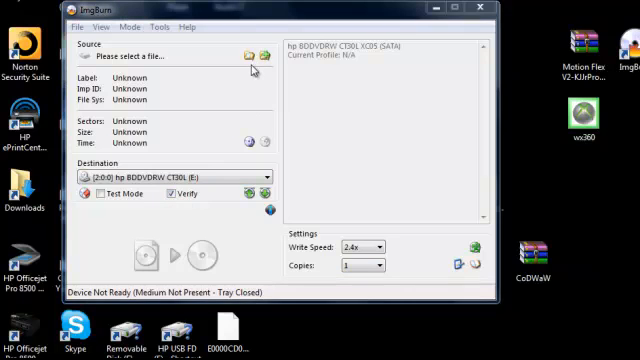
left_click(248, 56)
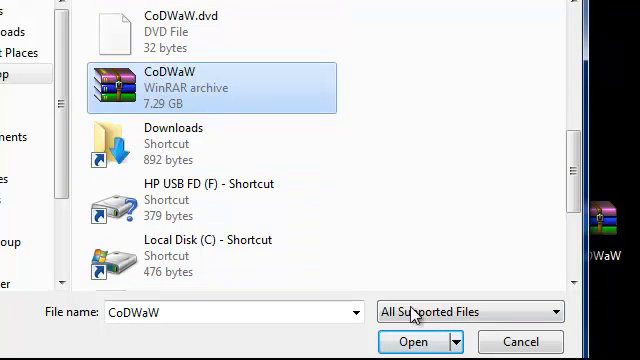
left_click(416, 340)
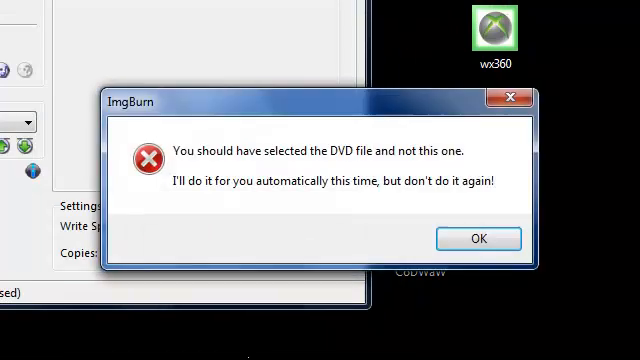
left_click(476, 238)
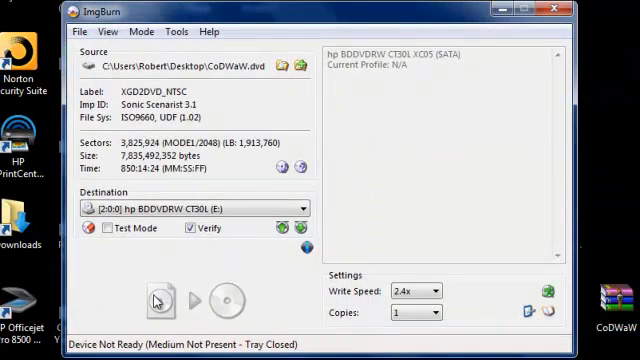
mouse_move(190, 302)
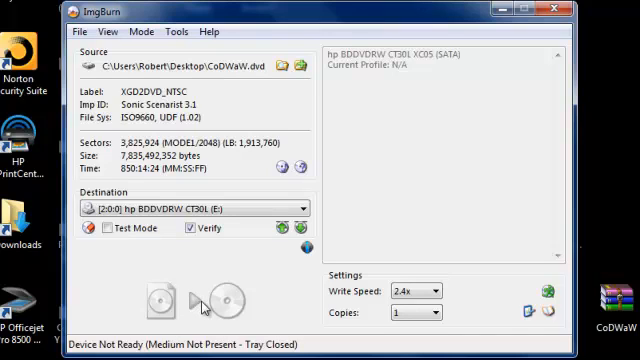
mouse_move(200, 304)
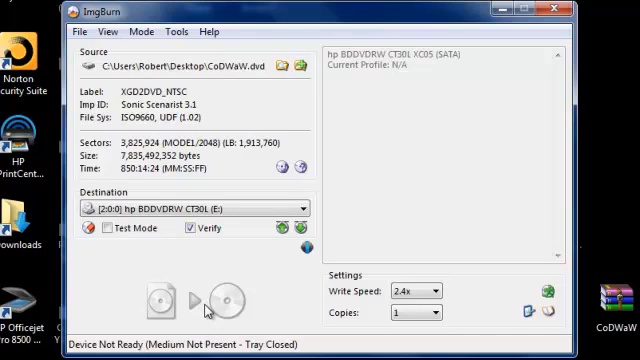